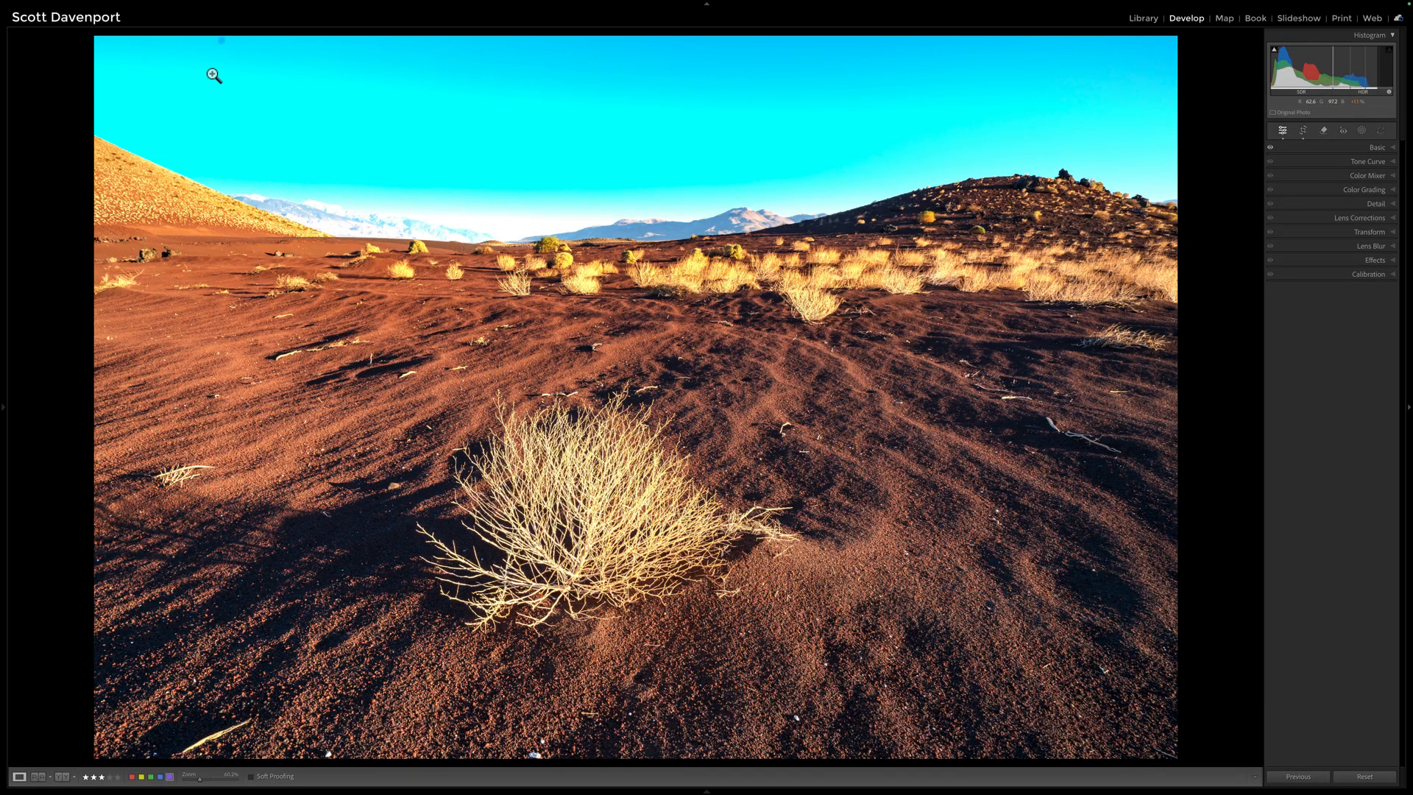
{"action": "mouse_move", "coordinate": [427, 115]}
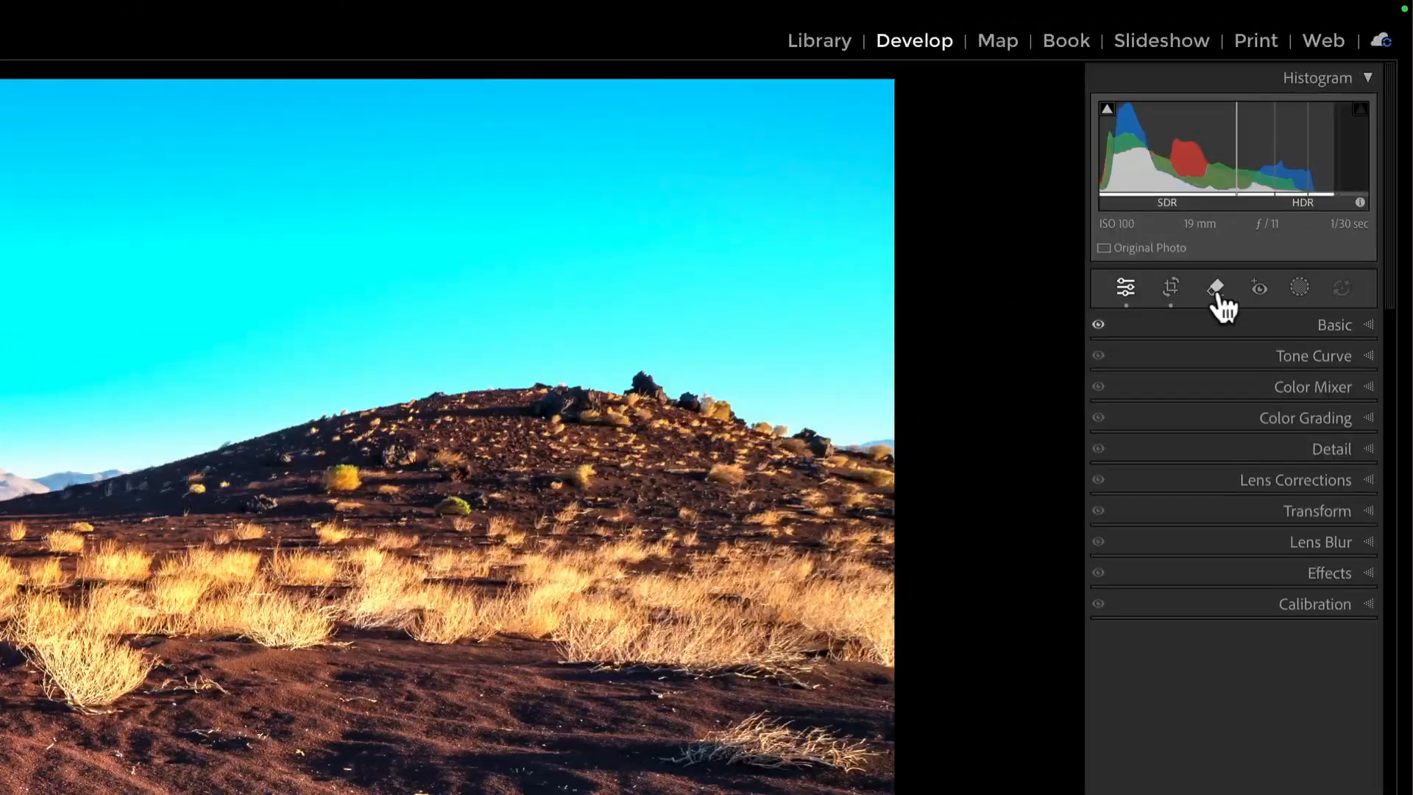
- Show the Remove tool's Distraction Removal options with the Dust section expanded
{"action": "left_click", "coordinate": [1217, 287]}
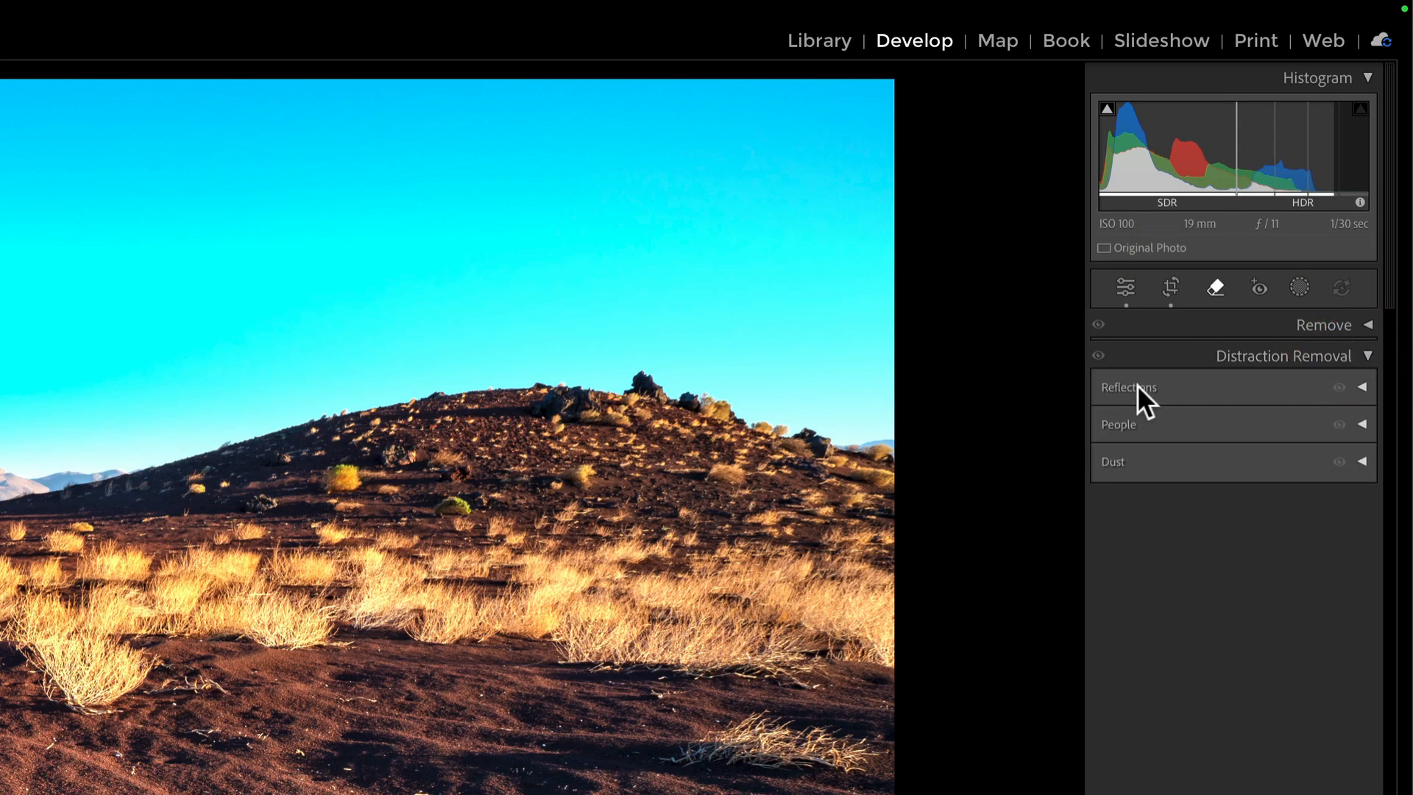
{"action": "mouse_move", "coordinate": [1239, 459]}
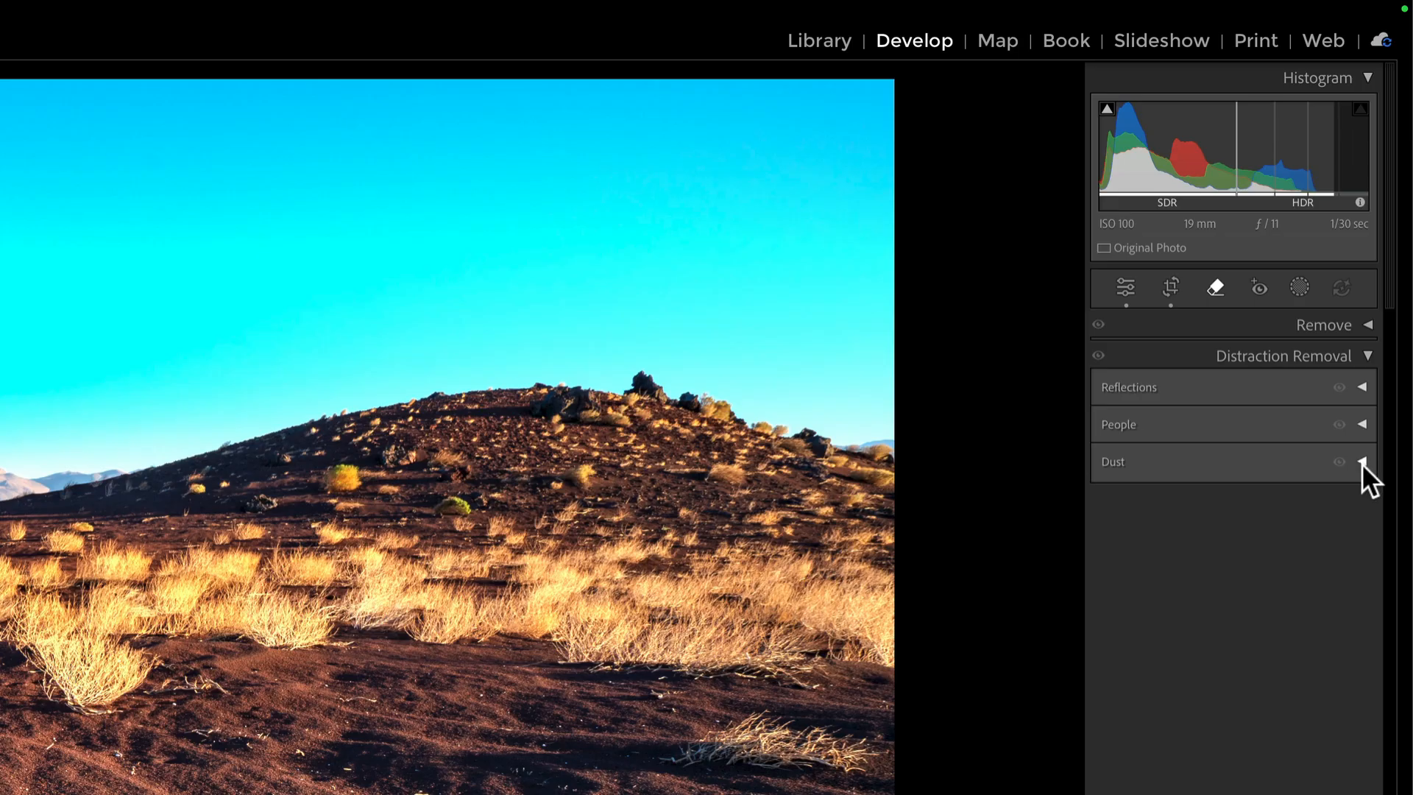
{"action": "left_click", "coordinate": [1363, 461]}
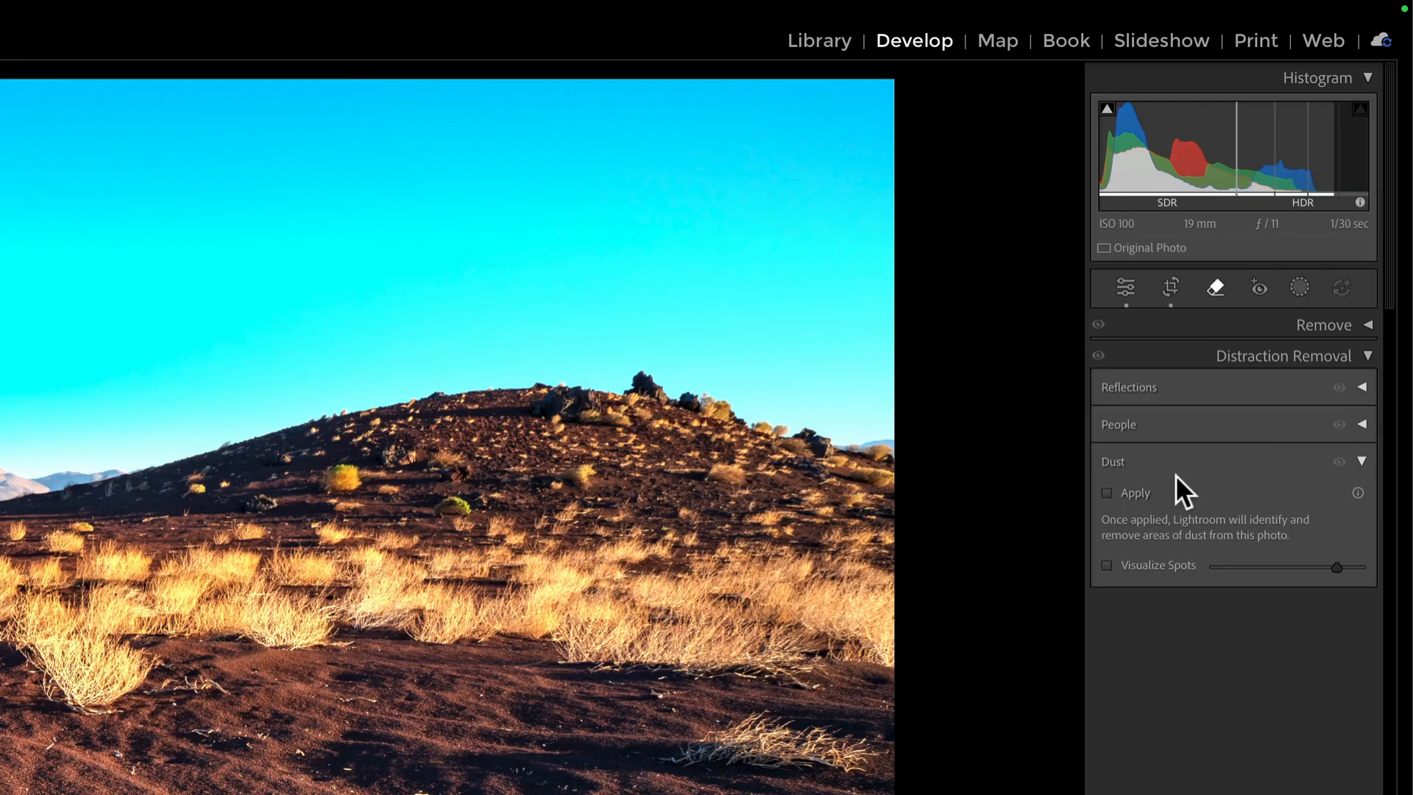
- Enable automatic Dust removal on the desert photo at spot size 2
{"action": "left_click", "coordinate": [1107, 492]}
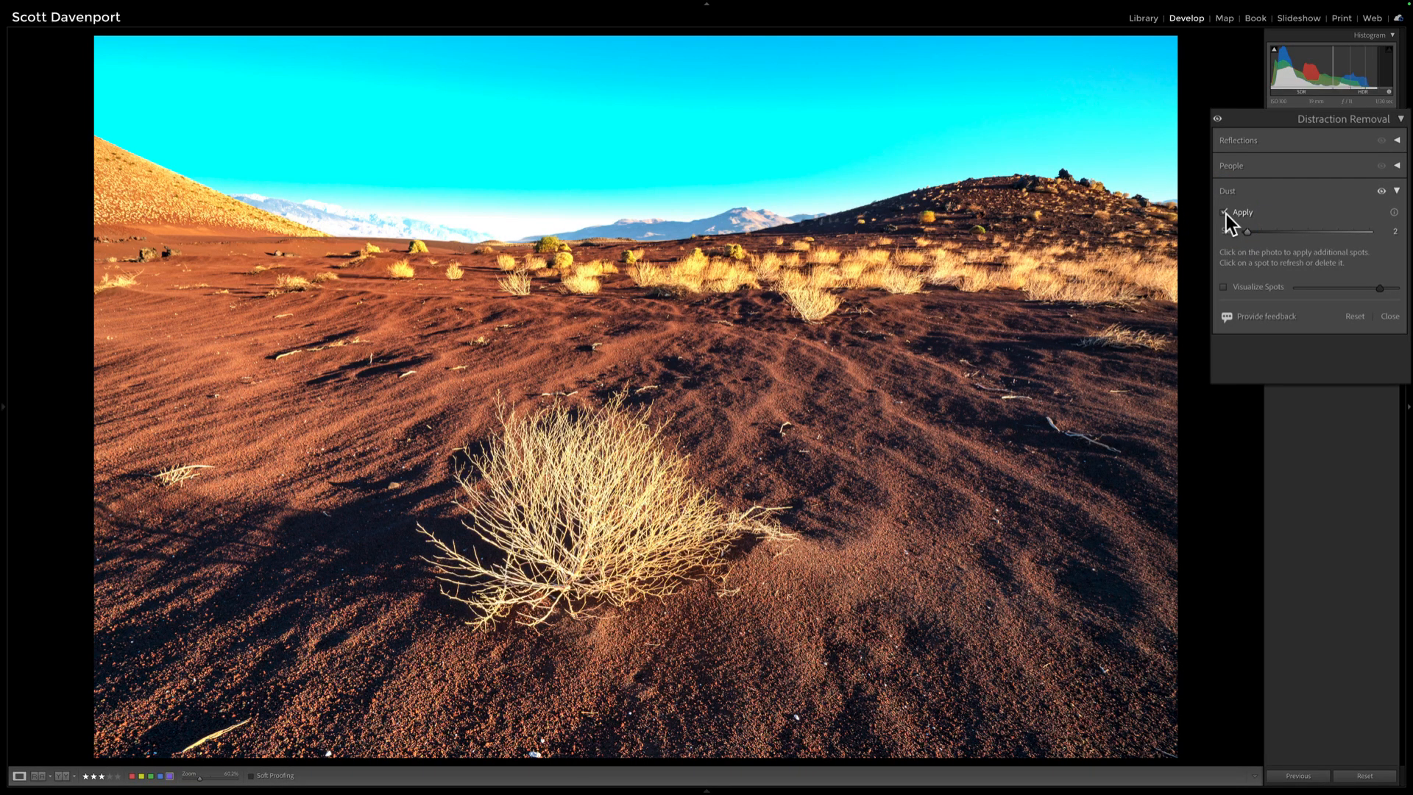
{"action": "left_click", "coordinate": [1225, 212]}
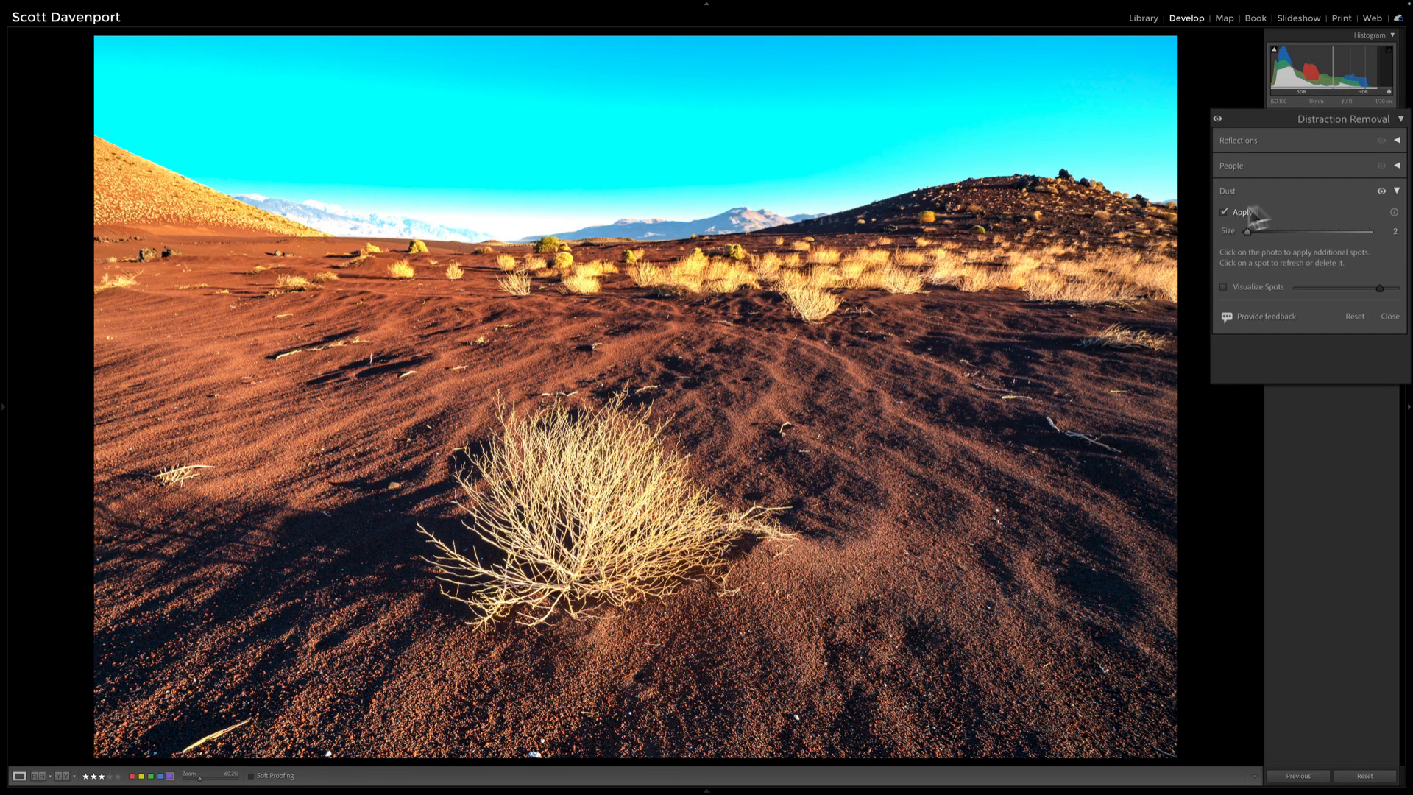
{"action": "mouse_move", "coordinate": [1232, 300]}
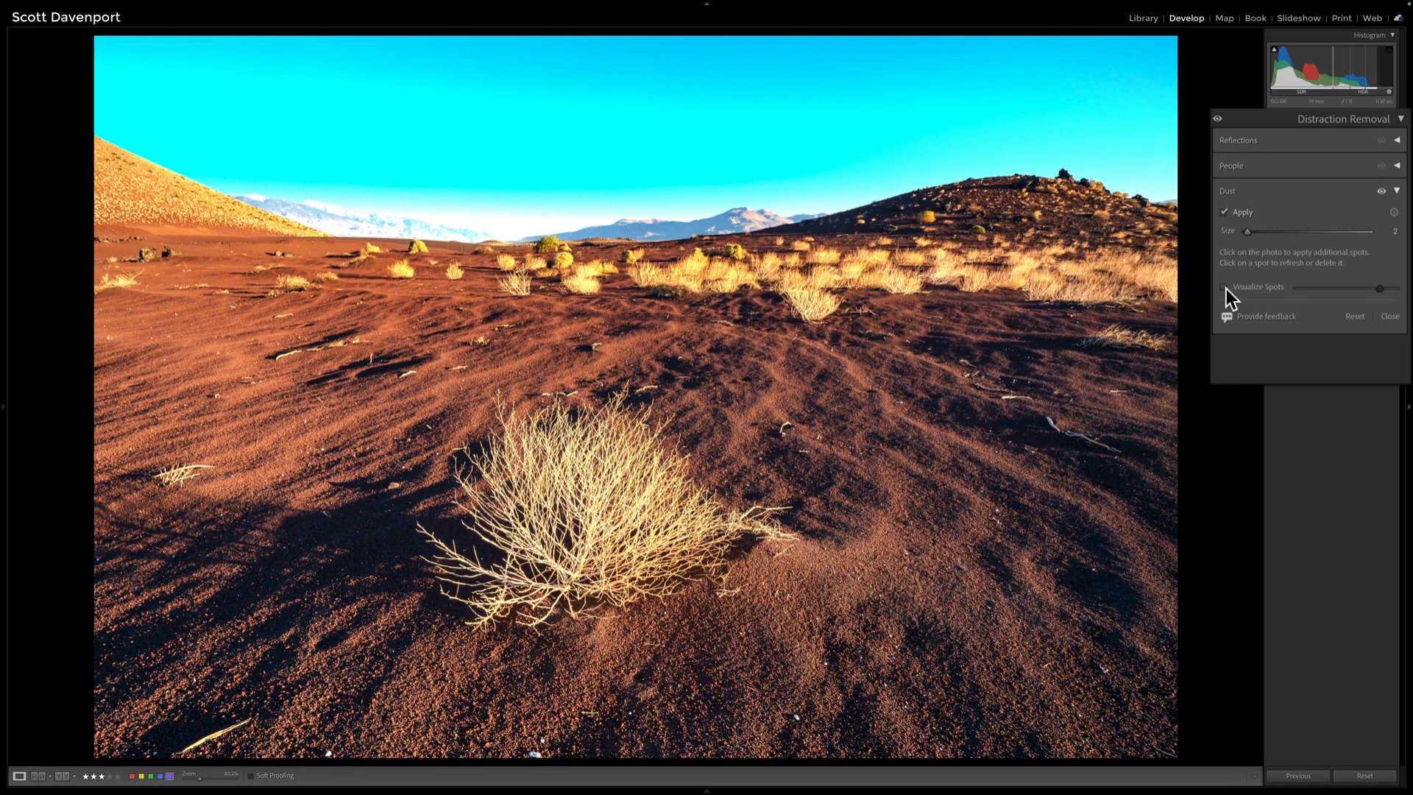
- Turn on Visualize Spots and toggle dust removal off and on to compare
{"action": "left_click", "coordinate": [1226, 287]}
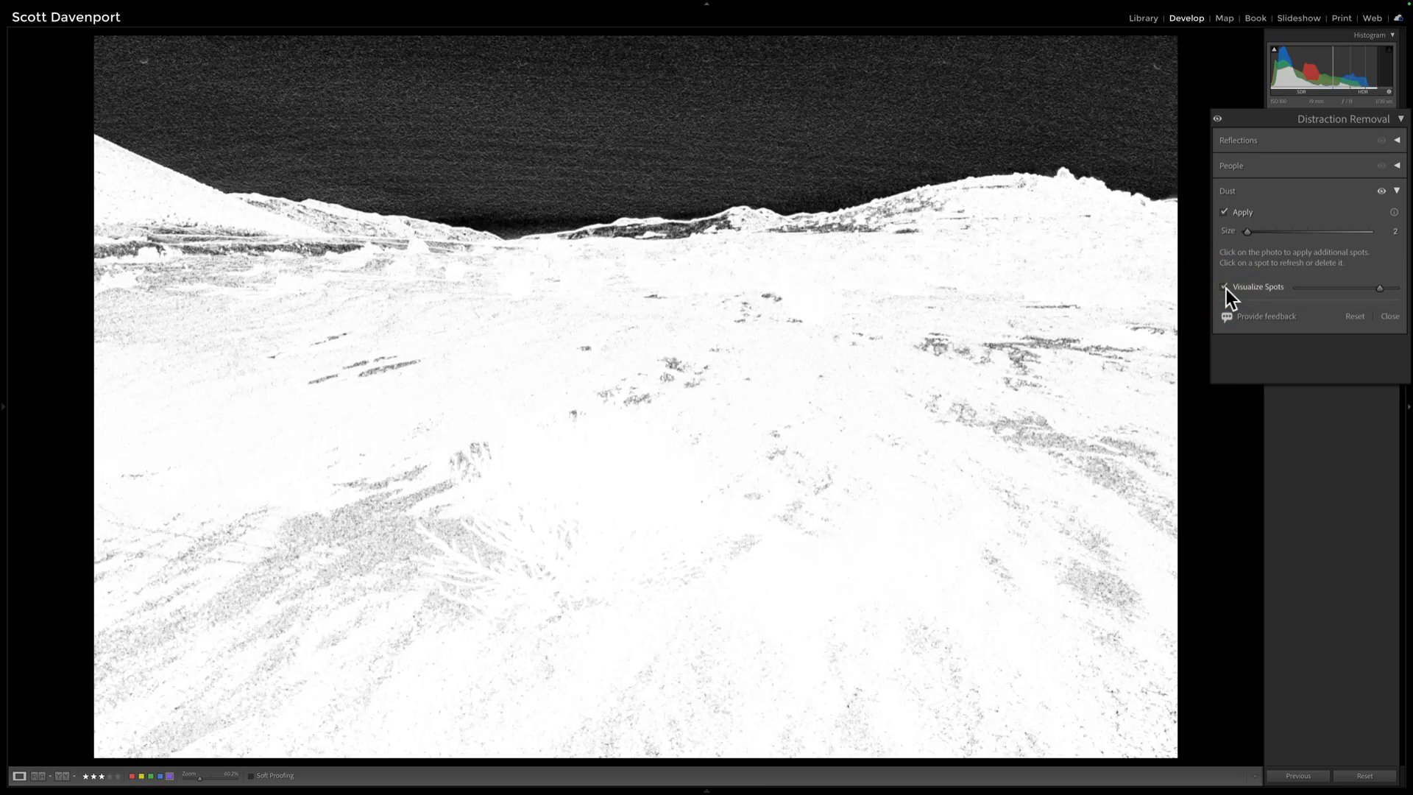
{"action": "left_click", "coordinate": [1223, 212]}
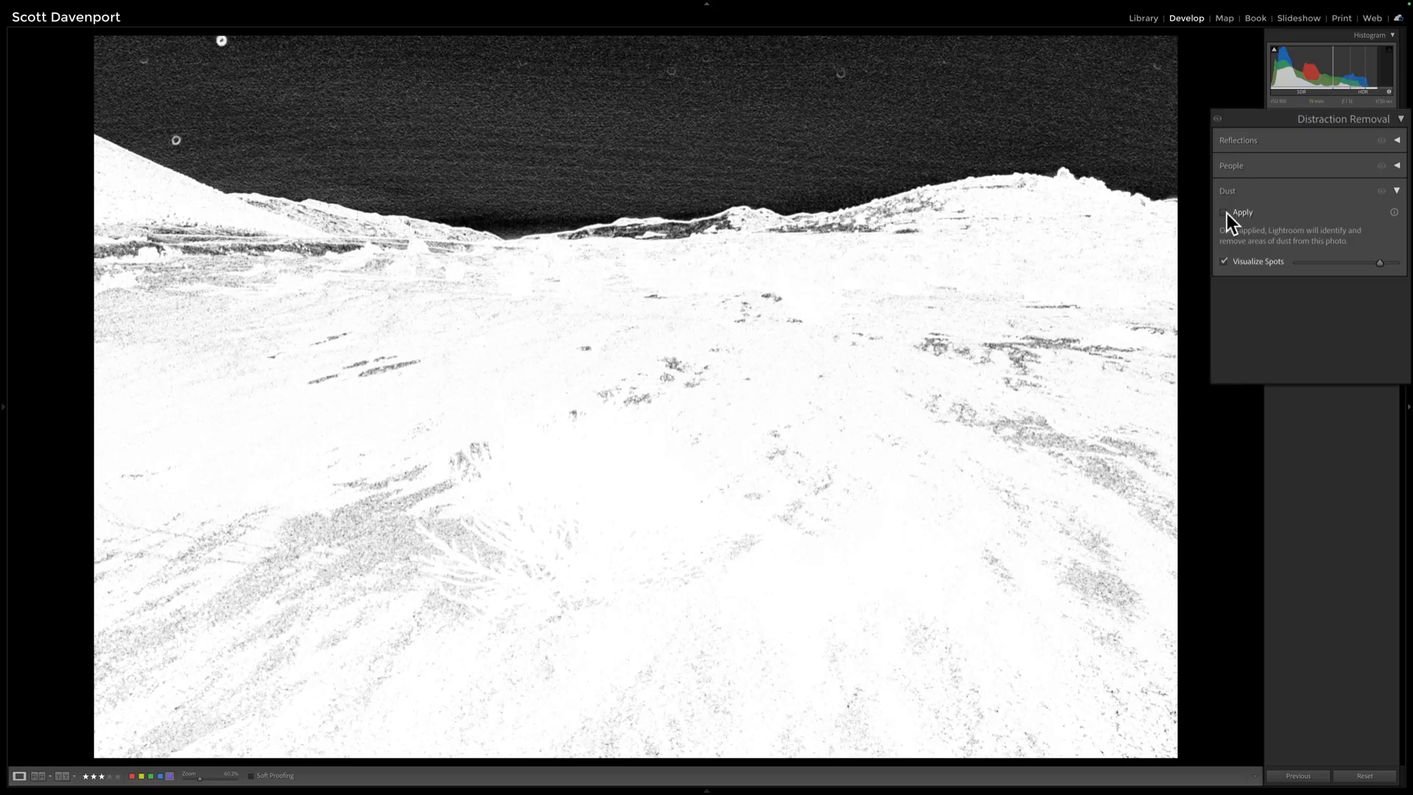
{"action": "left_click", "coordinate": [1223, 212]}
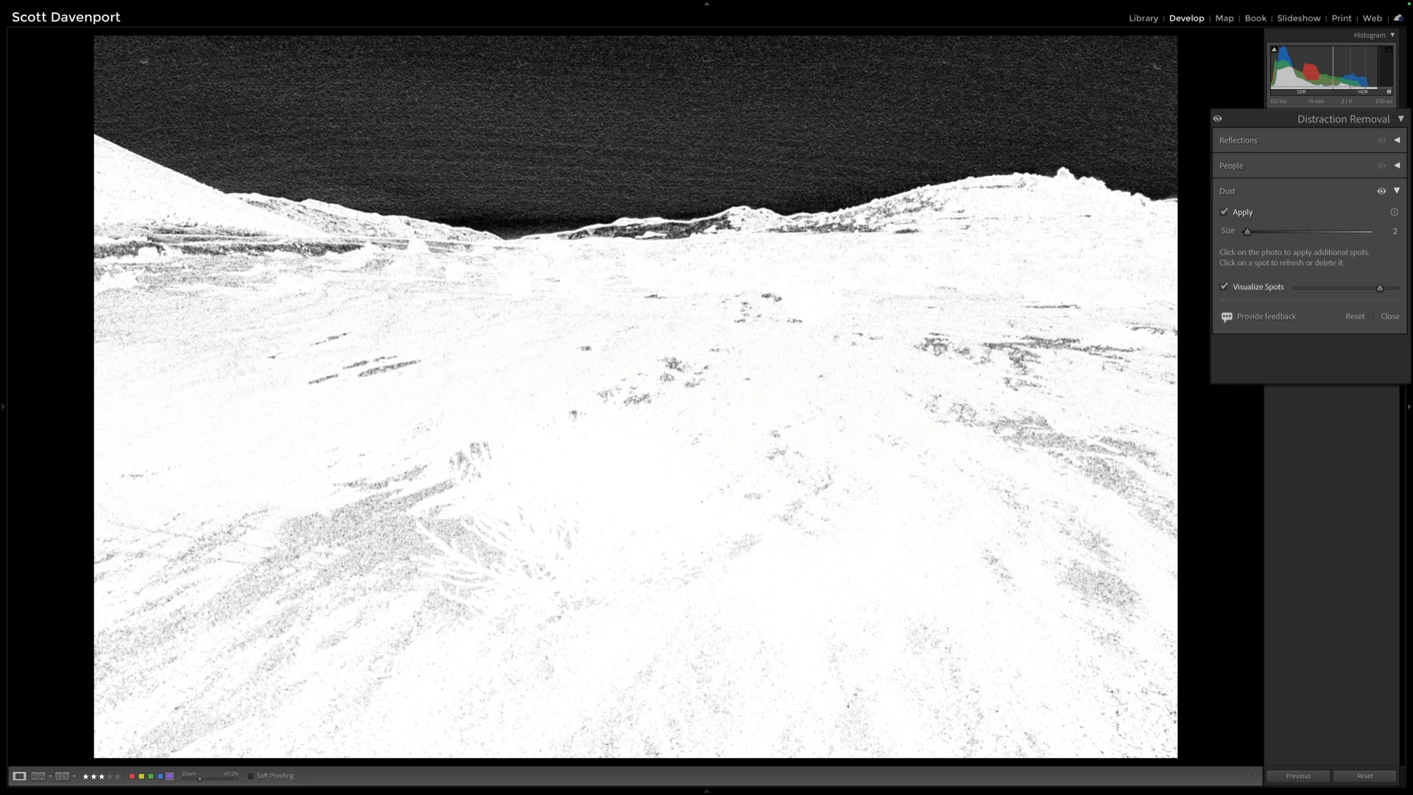
- Select one of the detected dust spot circles in the sky
{"action": "left_click", "coordinate": [747, 102]}
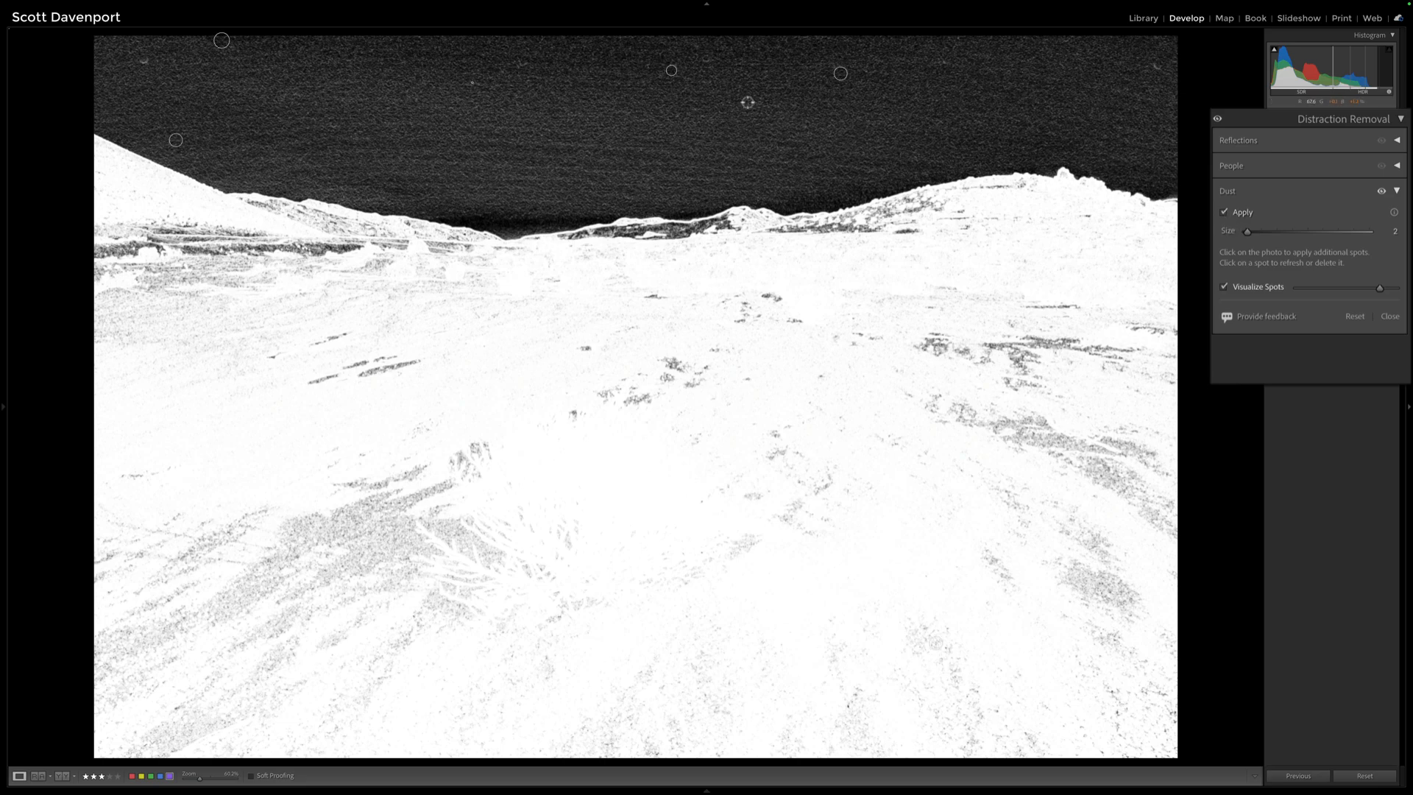
{"action": "left_click", "coordinate": [671, 70]}
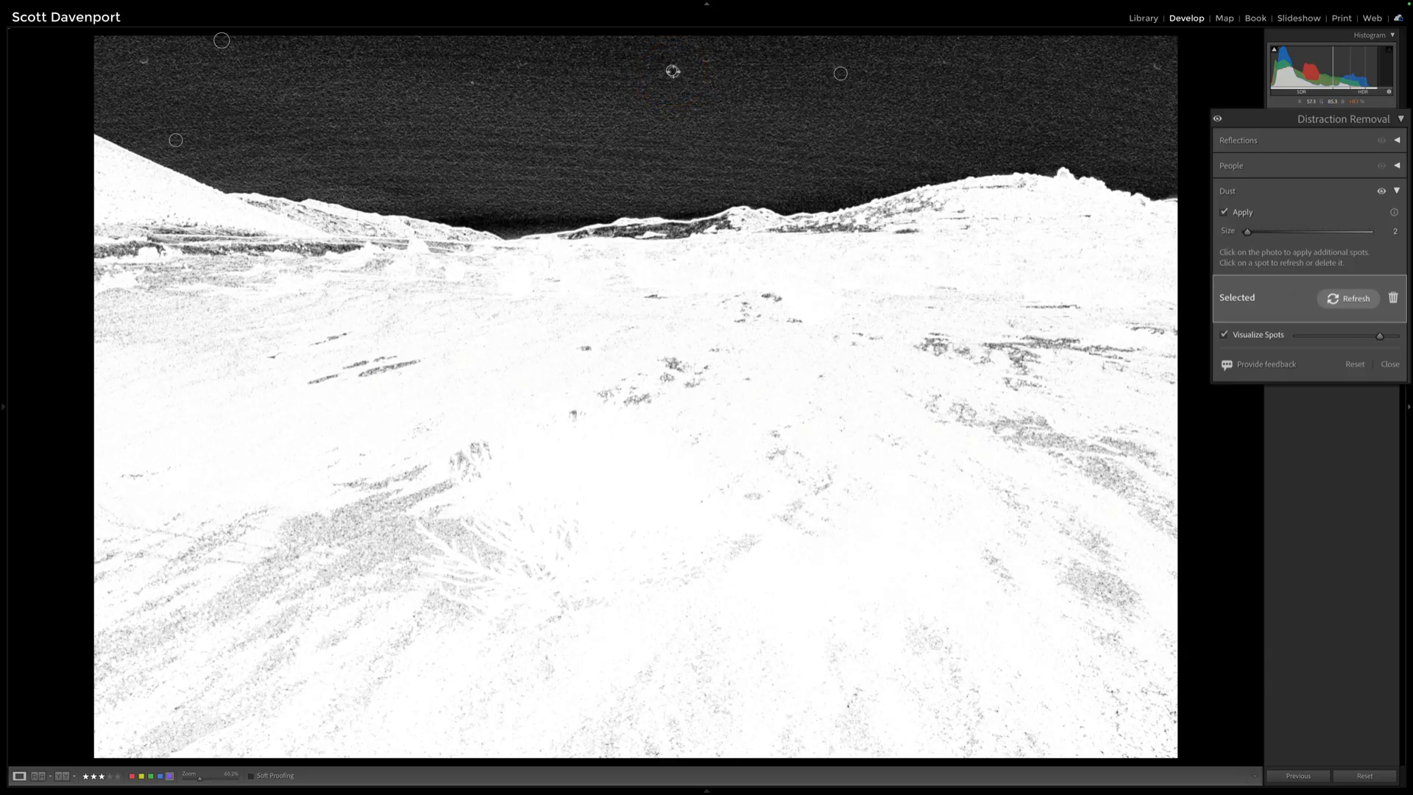
- Heal a leftover dust speck in the sky near the ridge with a manual size-5 spot
{"action": "left_click", "coordinate": [671, 72]}
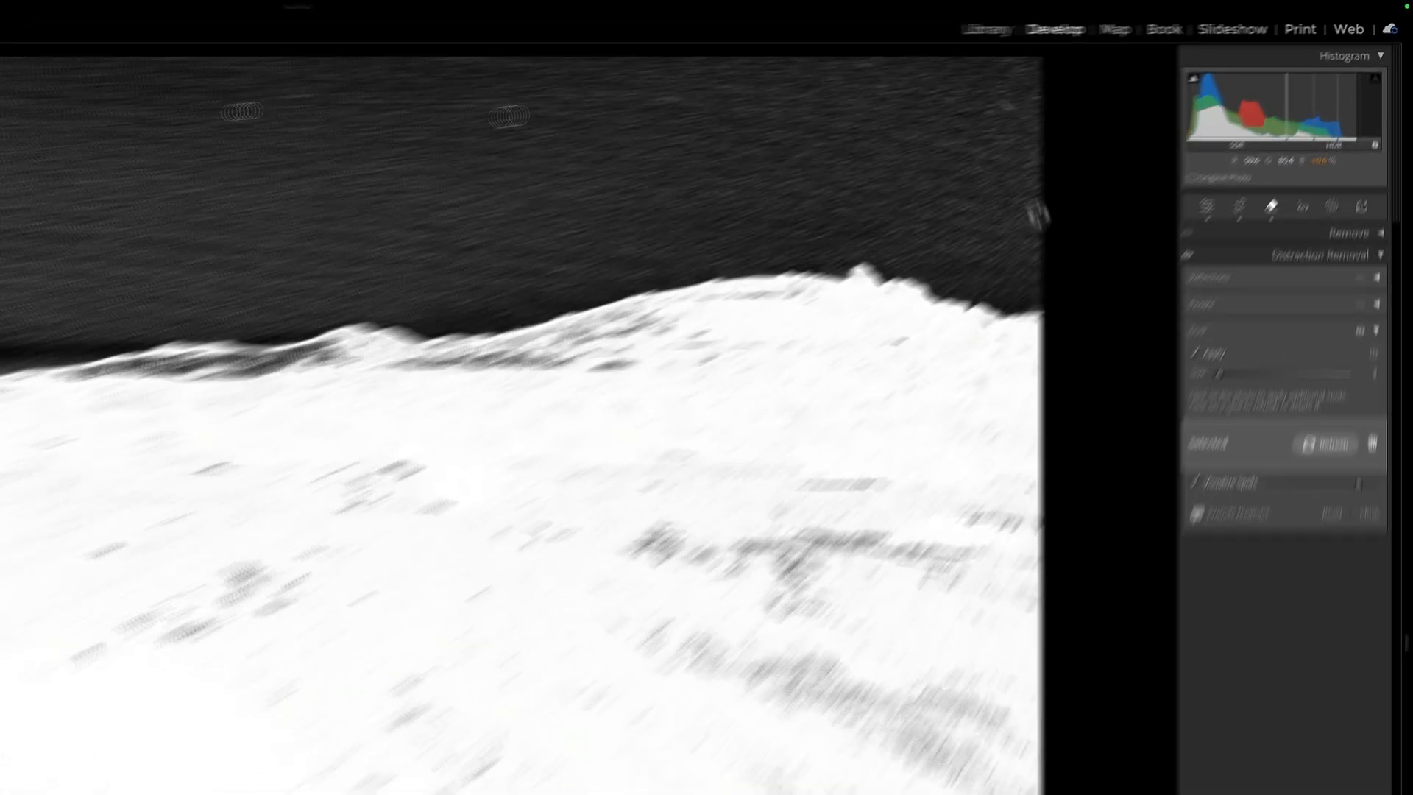
{"action": "left_click", "coordinate": [1186, 358]}
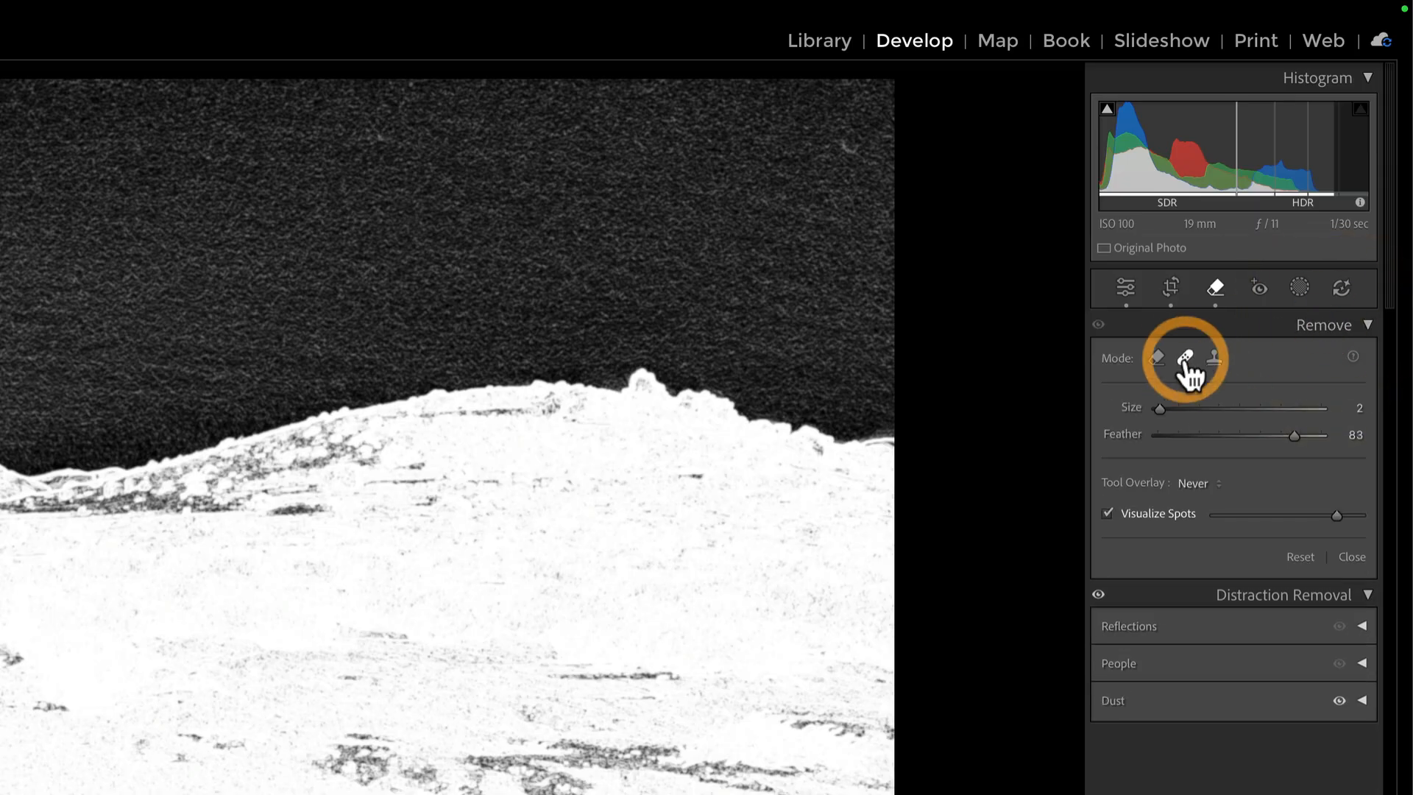
{"action": "left_click", "coordinate": [848, 143]}
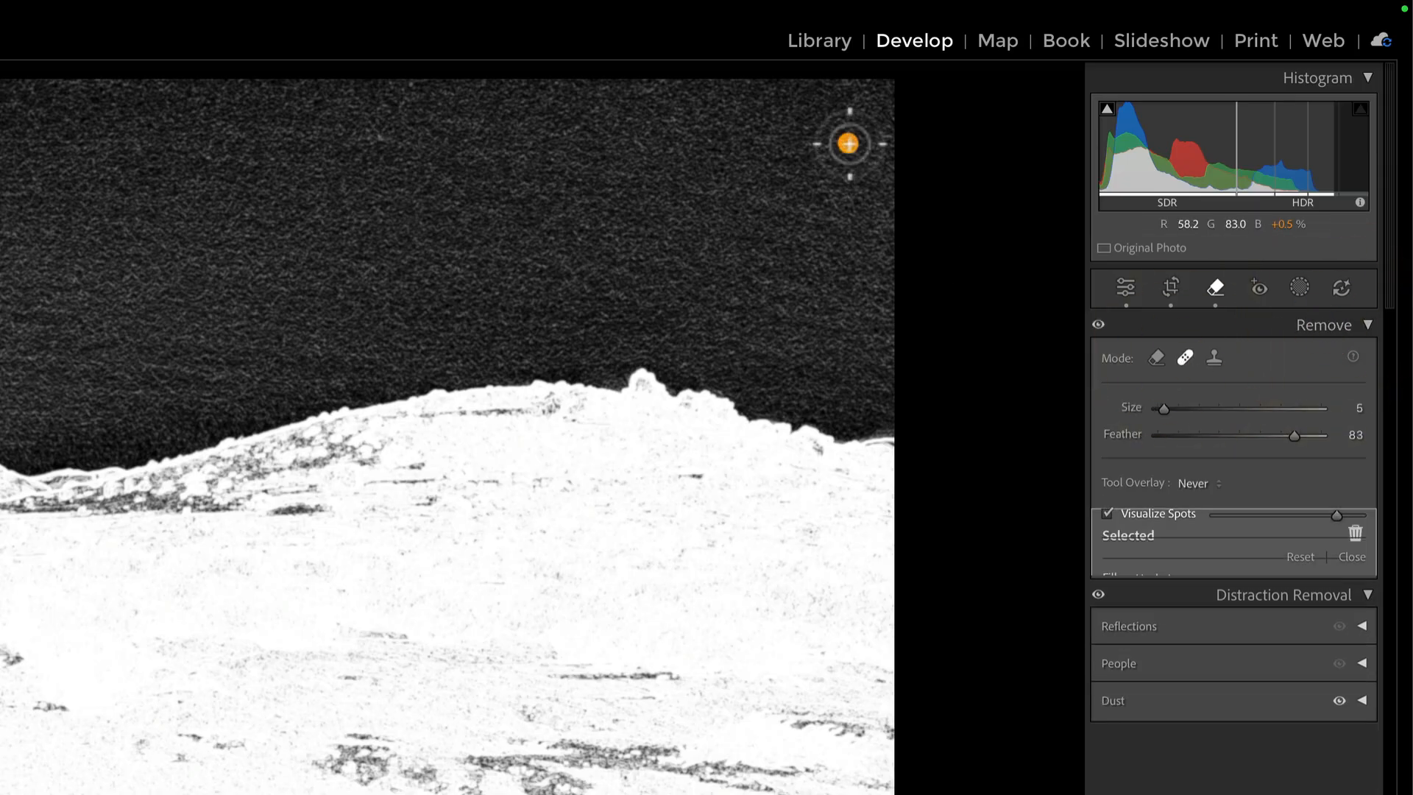